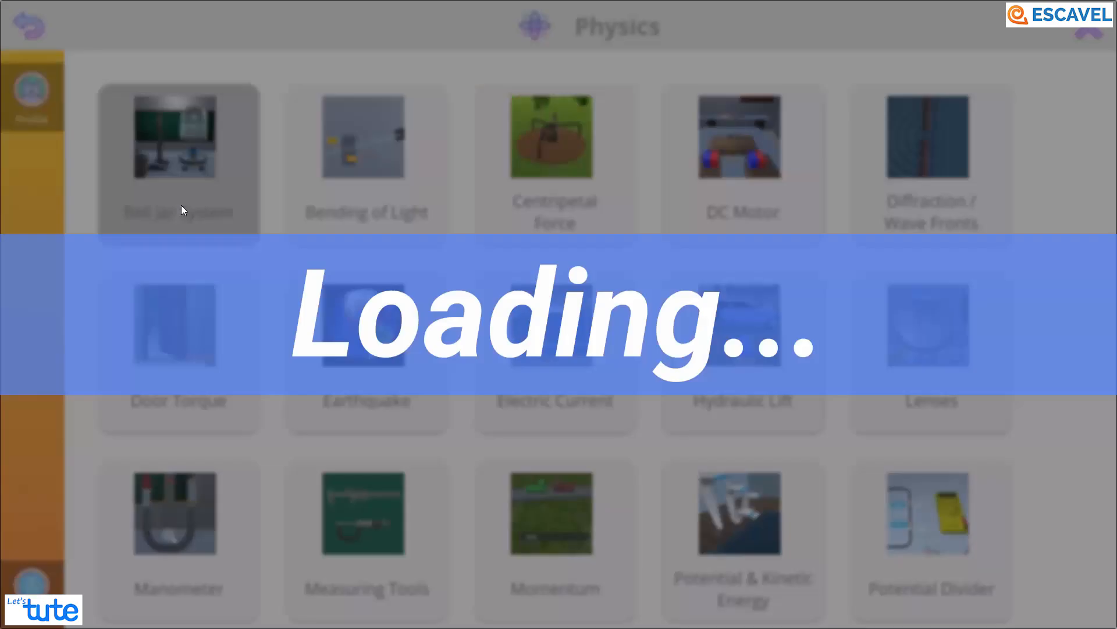
- Load the Bell Jar sound experiment and select Air as the medium
left_click(178, 161)
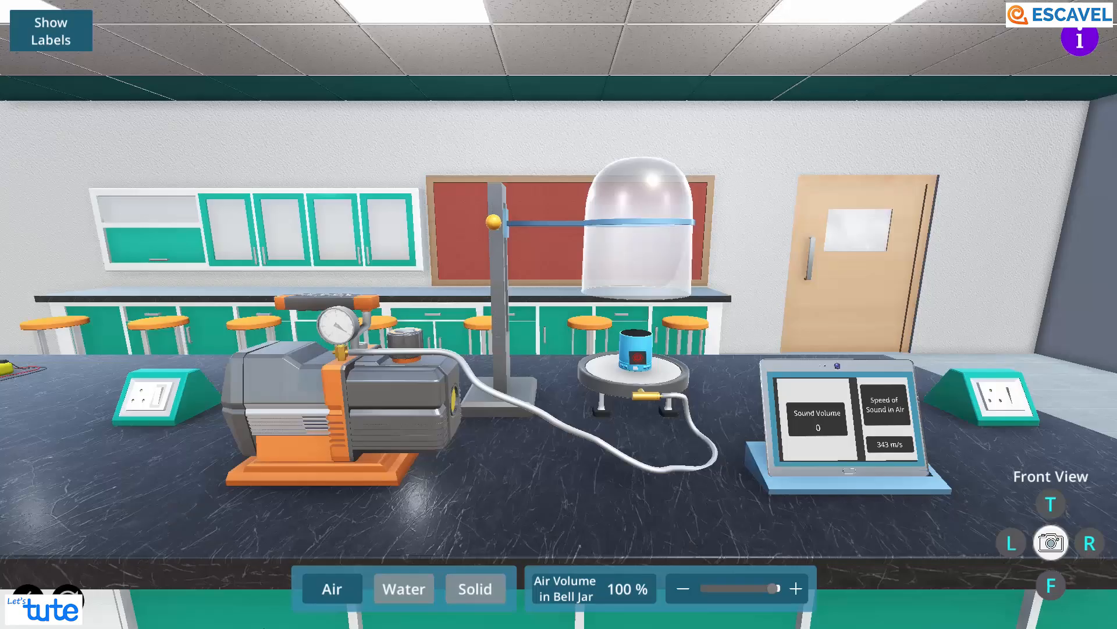
left_click(332, 588)
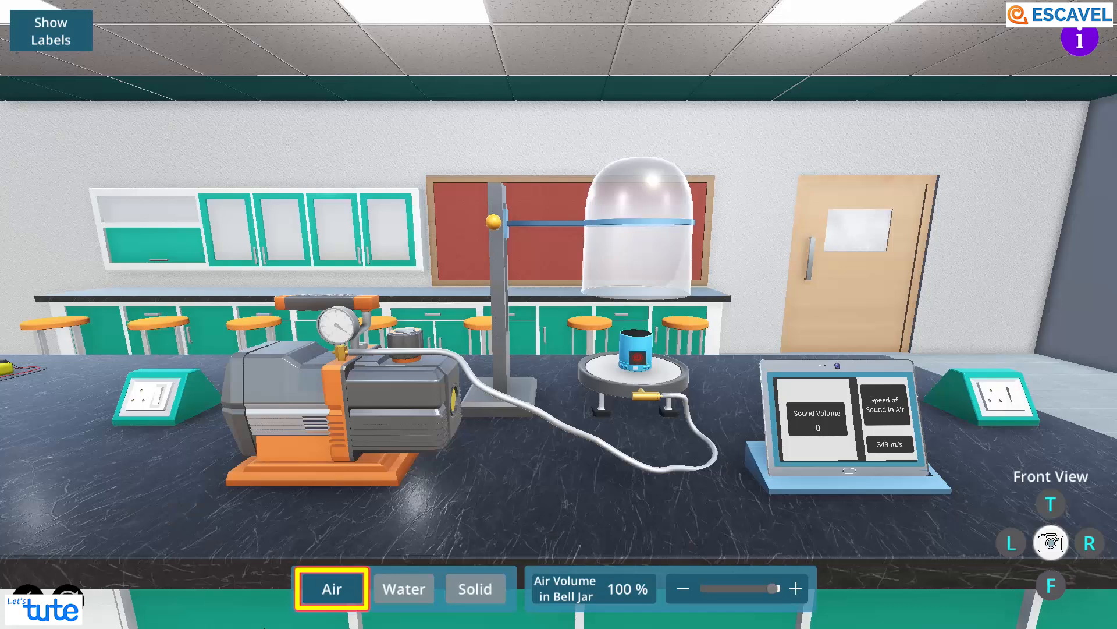
left_click(50, 31)
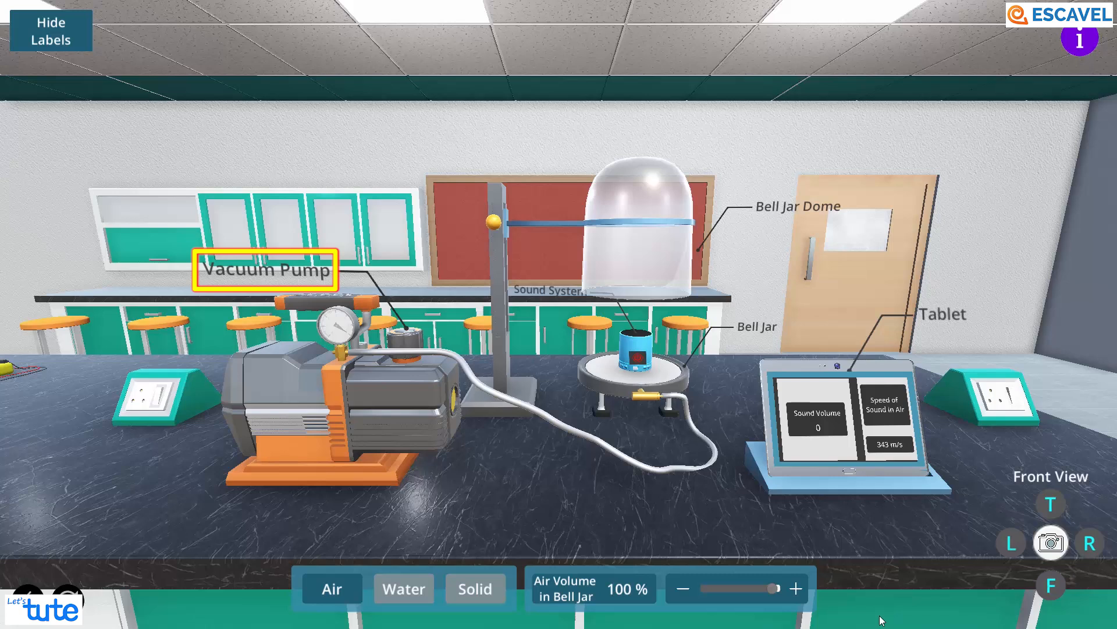
- Show labels for the vacuum pump, bell jar, tablet, sound system and clamp
left_click(633, 351)
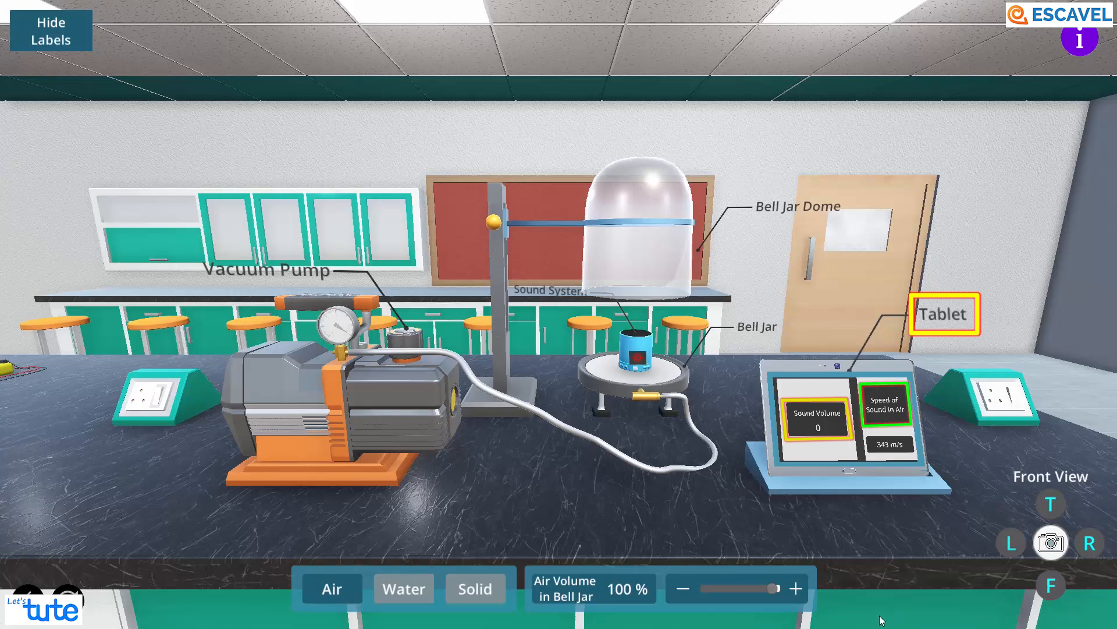
mouse_move(491, 221)
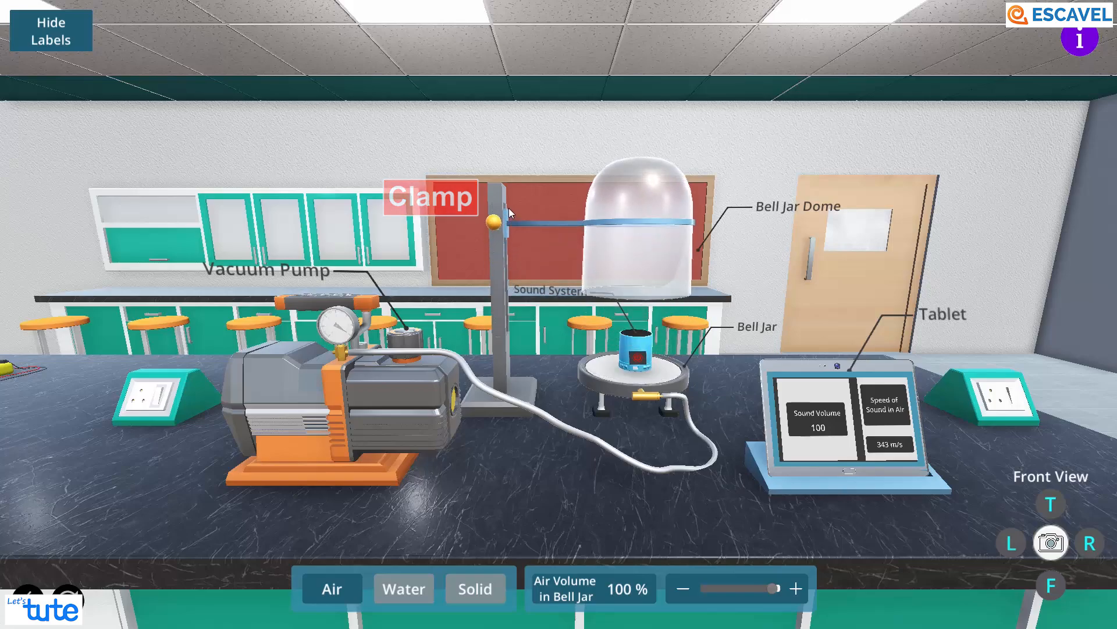
- View the bell jar bench from left, right and top, then return to front view
left_click(1011, 543)
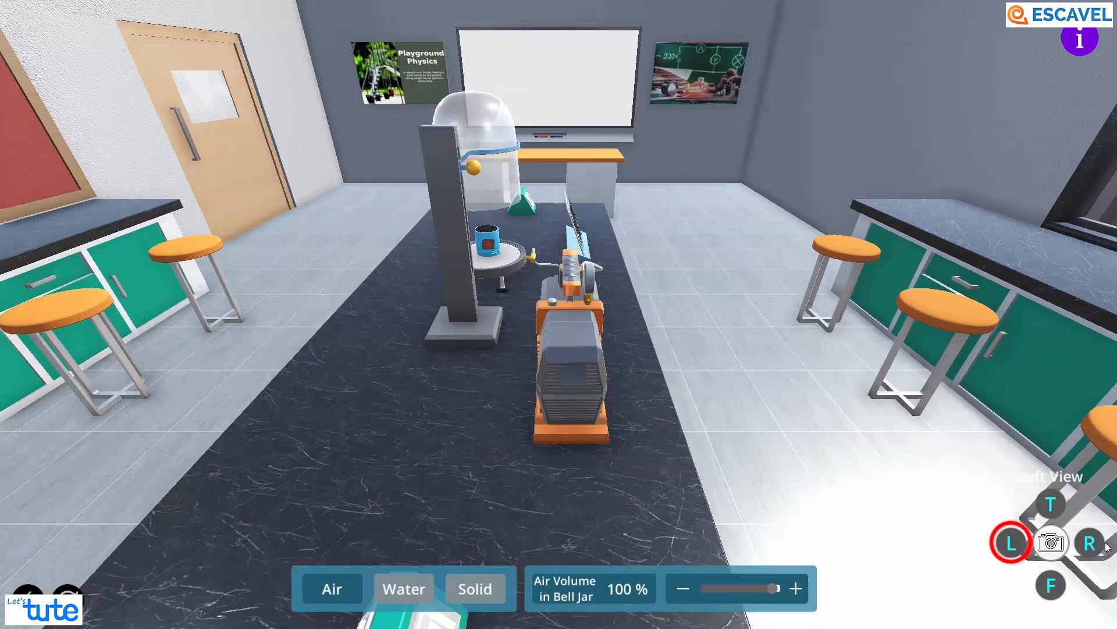
left_click(1090, 542)
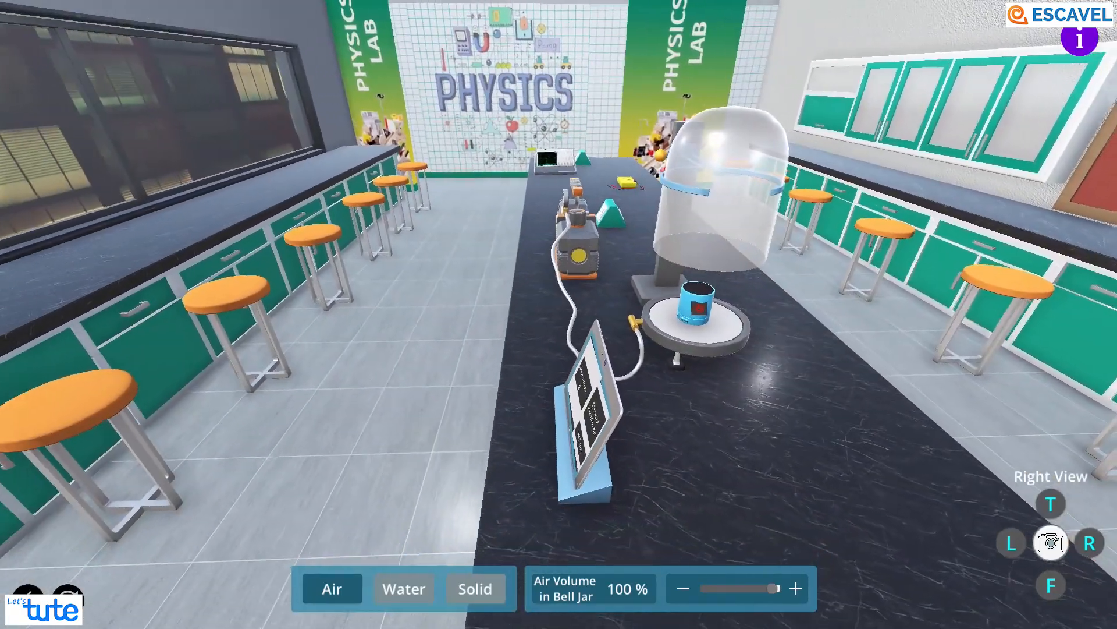
left_click(1050, 503)
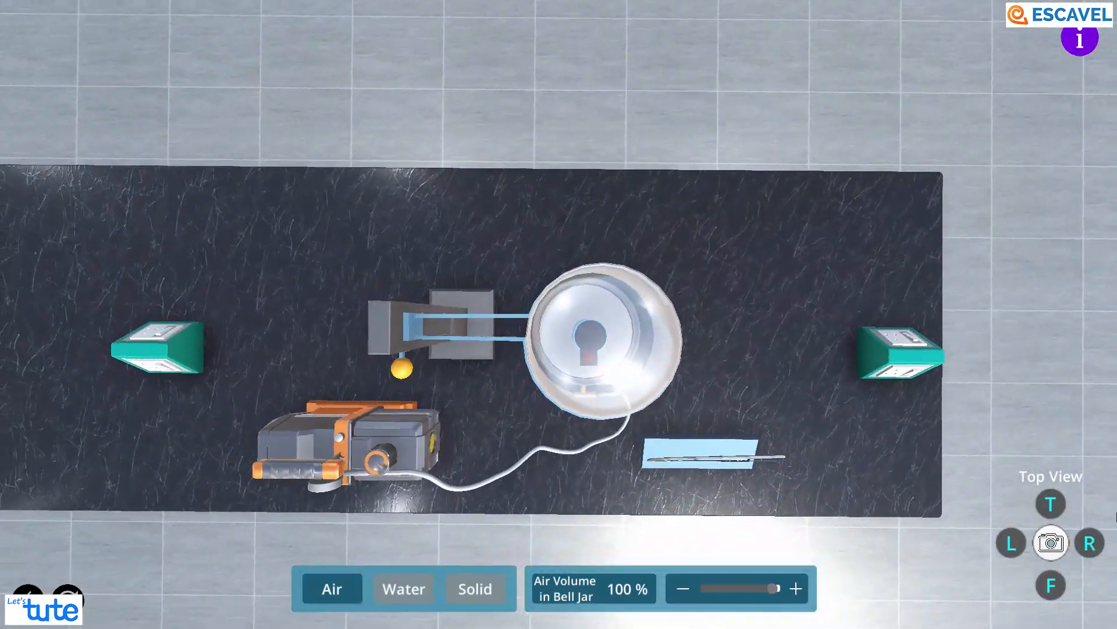
left_click(1051, 584)
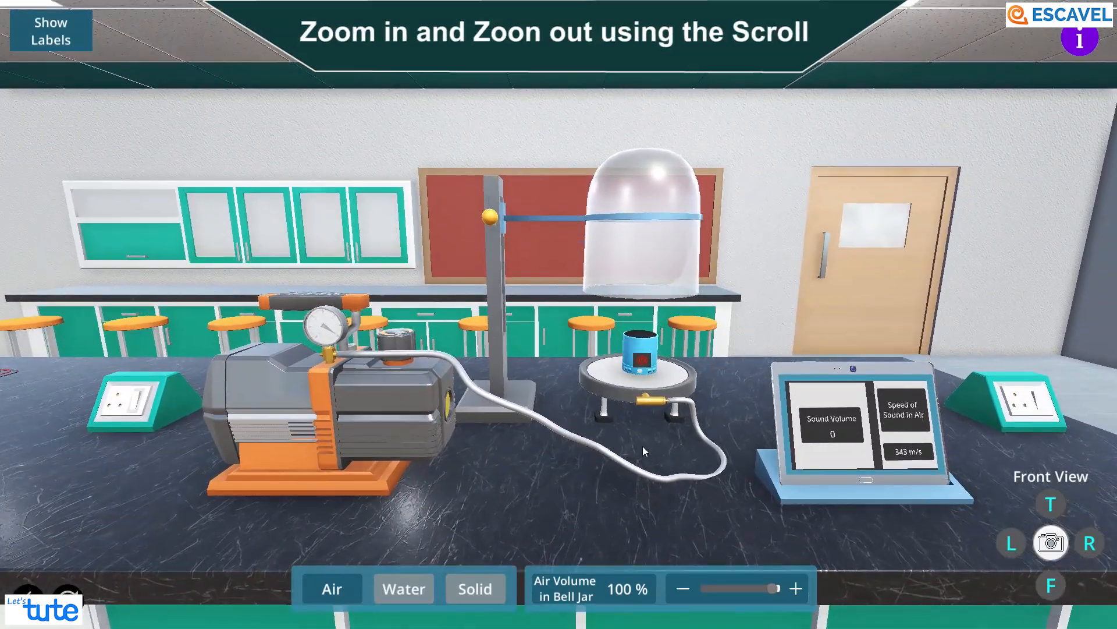
scroll("up", 3)
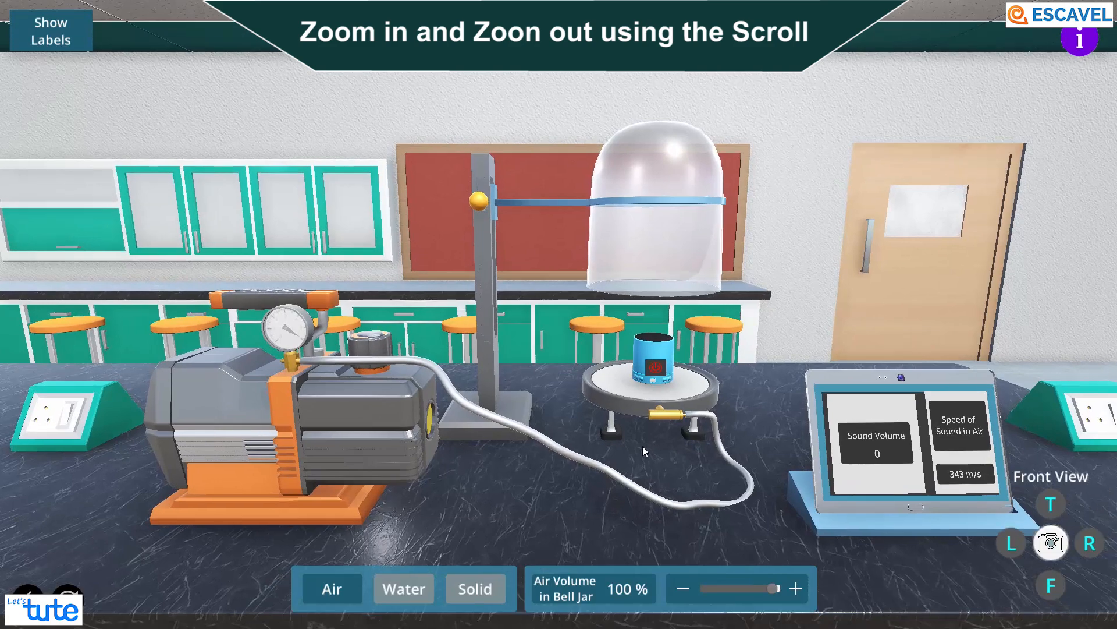
scroll("down", 3)
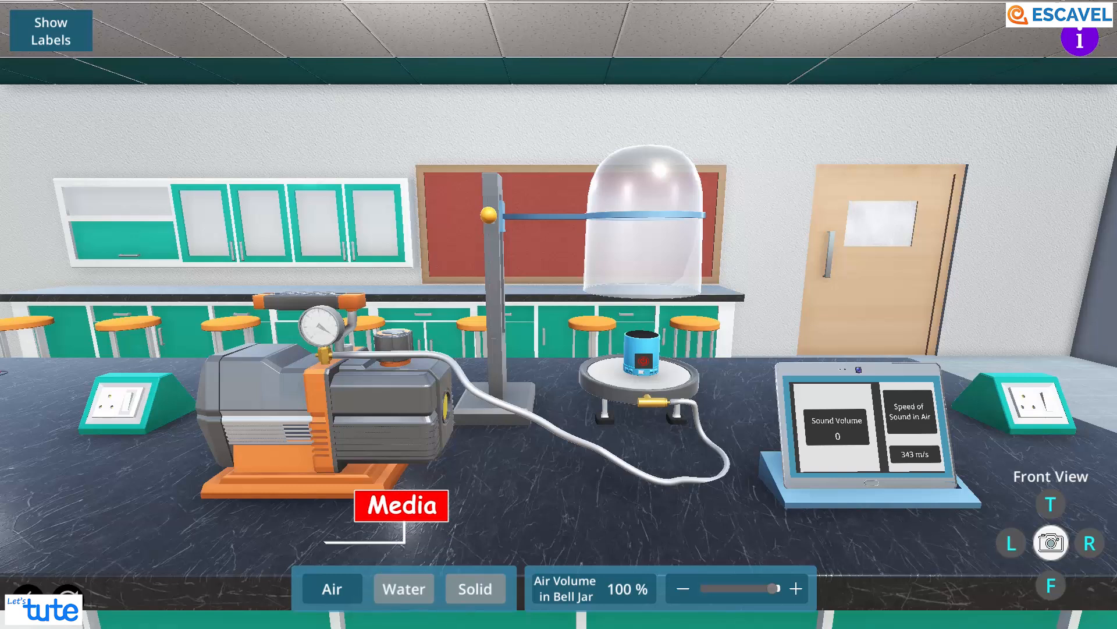
left_click(404, 589)
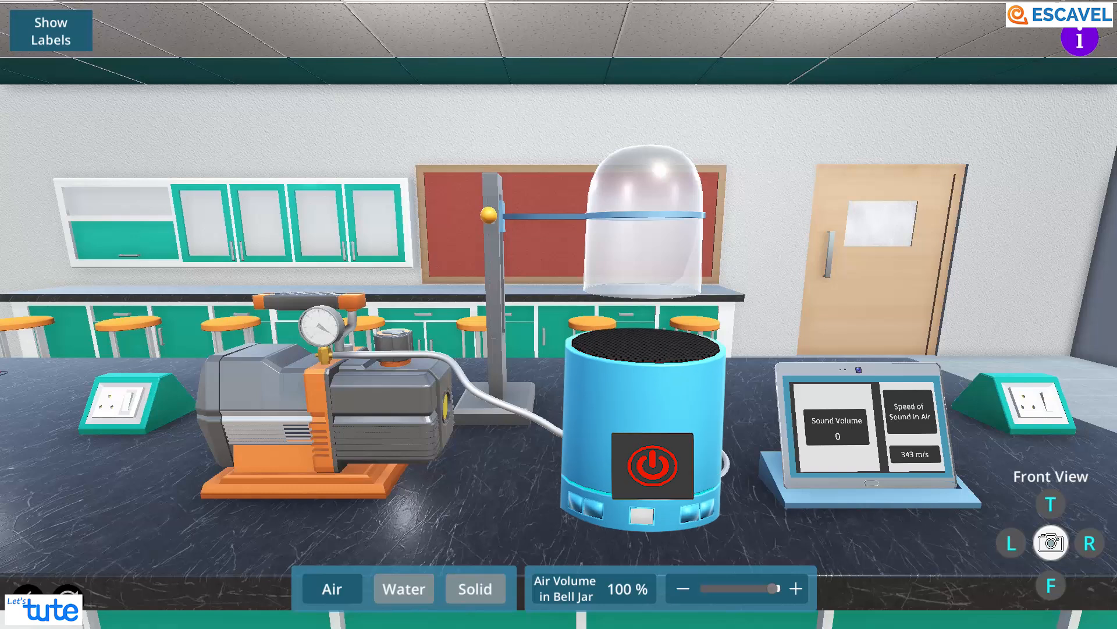
- Switch the sound system on and reopen the speaker inside the bell jar
left_click(650, 466)
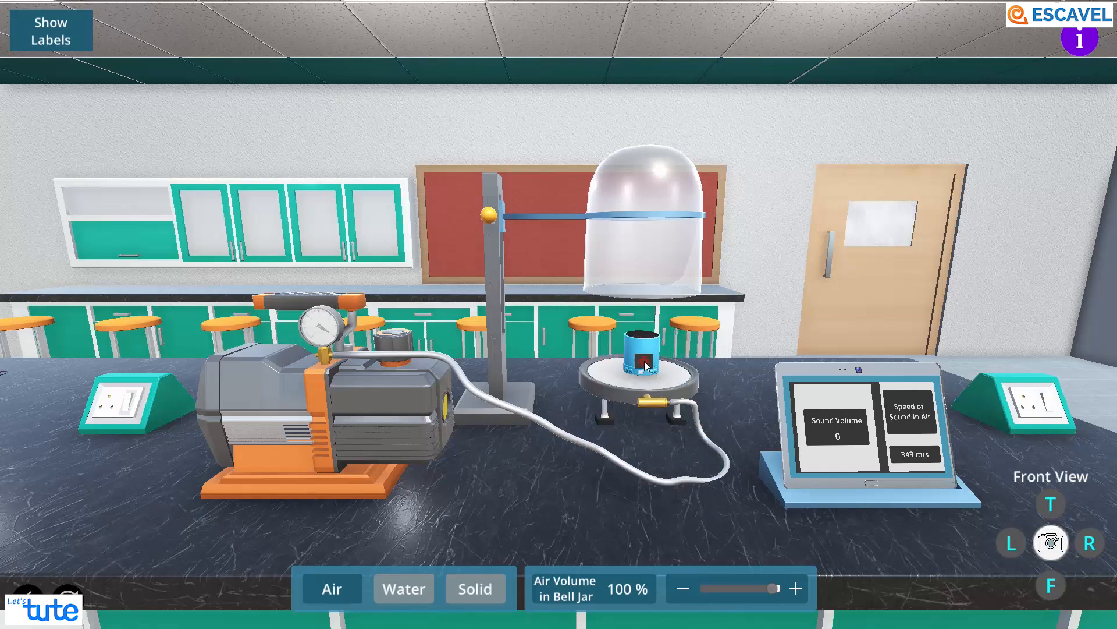
left_click(641, 362)
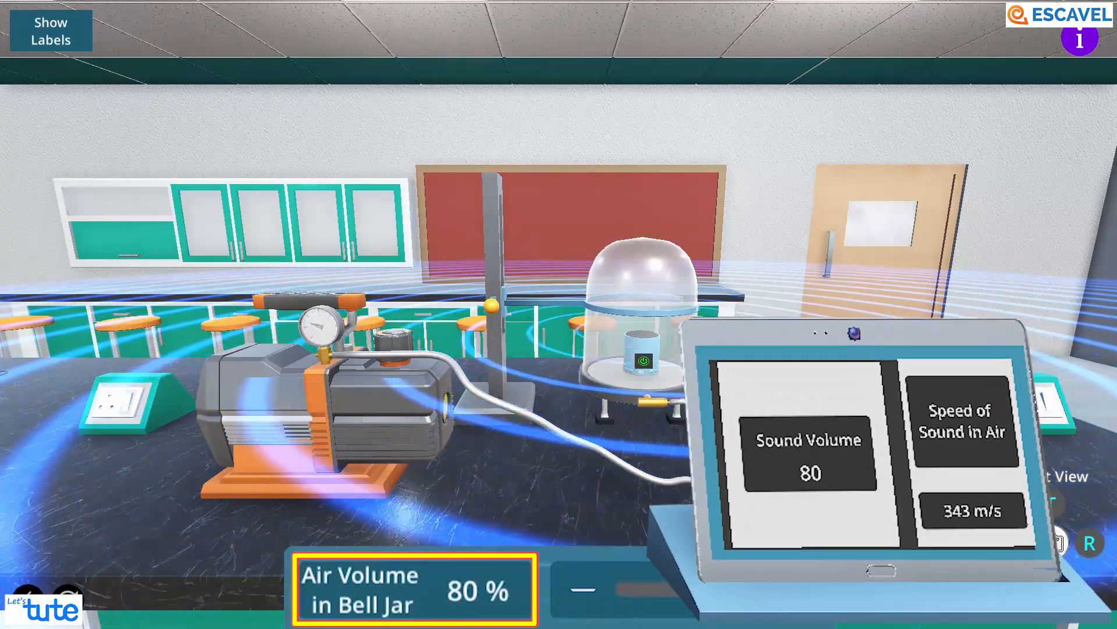
- Set the bell jar air volume to 80% and read 343 m/s in air
left_click(809, 457)
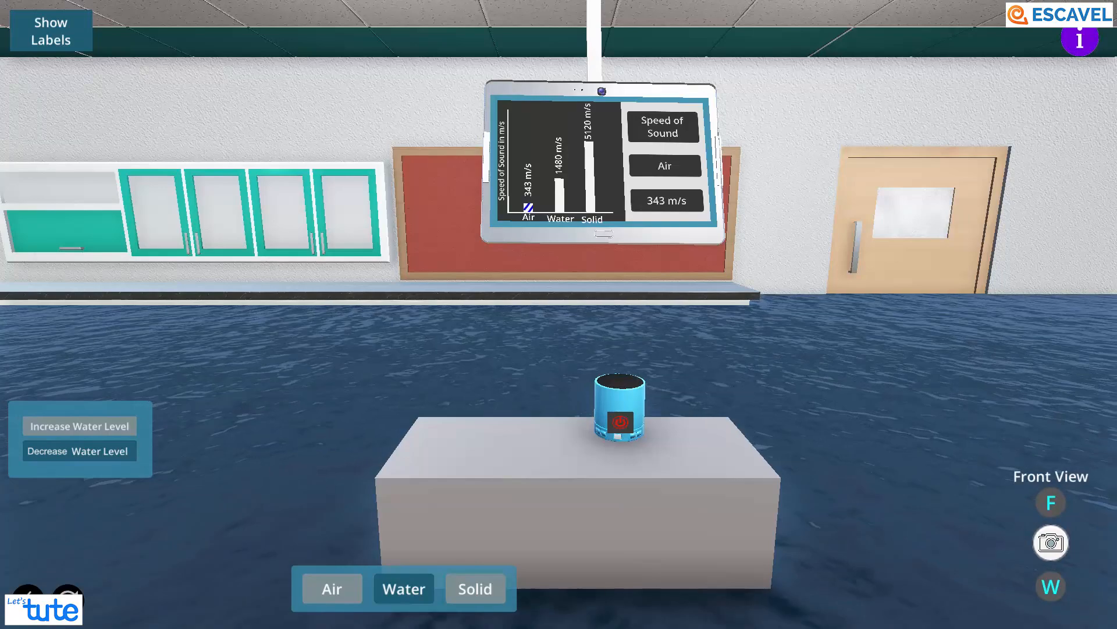
- Switch to the Water medium, then lower and raise the water level around the block
left_click(620, 417)
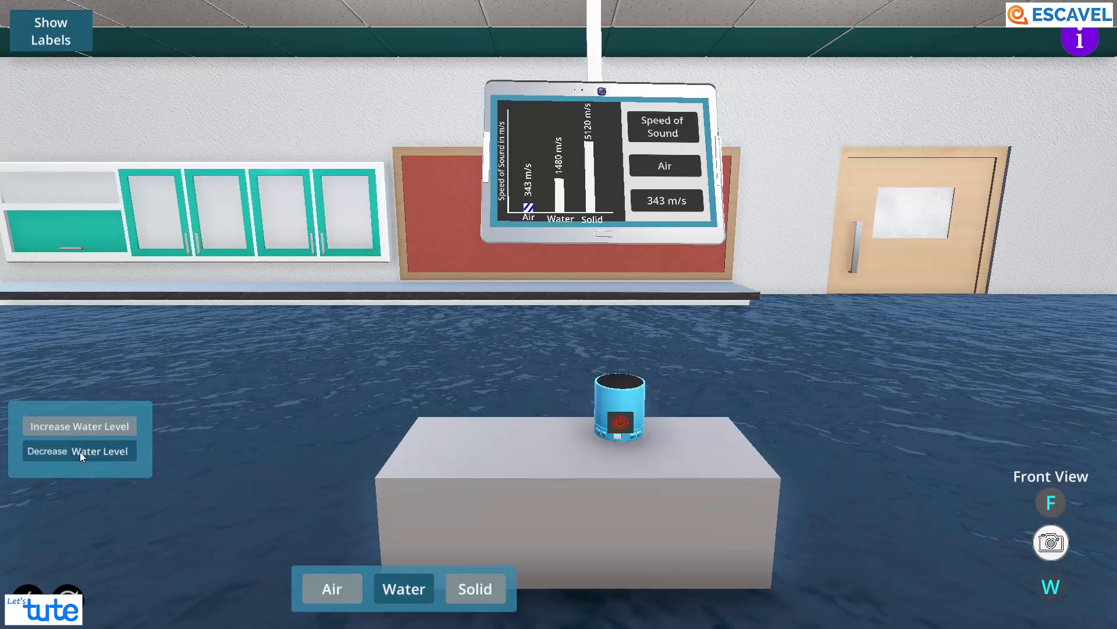
left_click(80, 426)
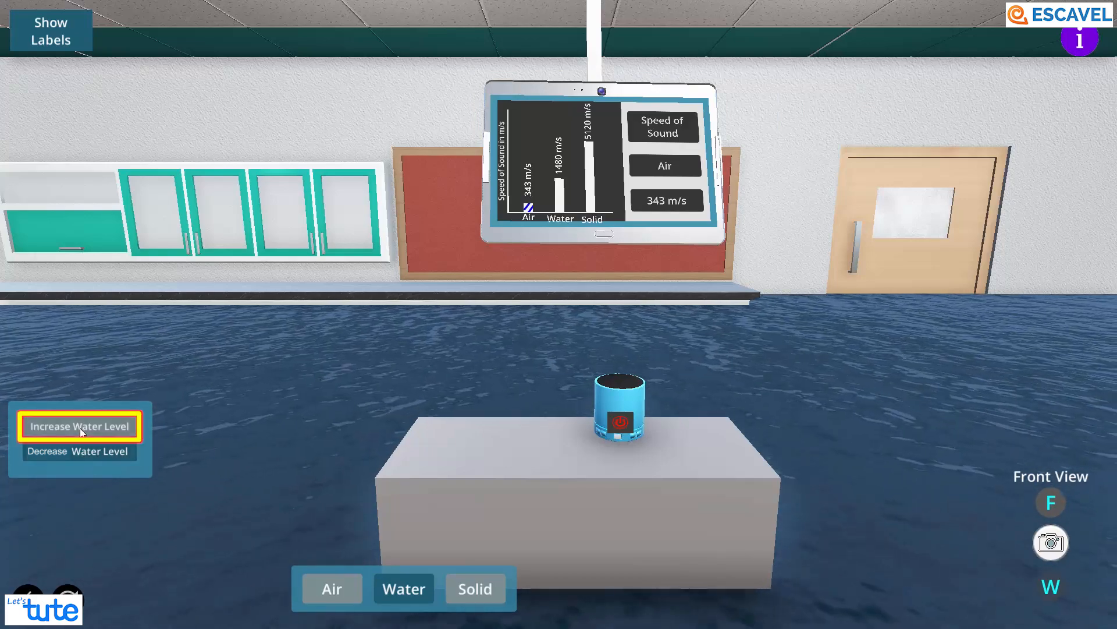
left_click(80, 451)
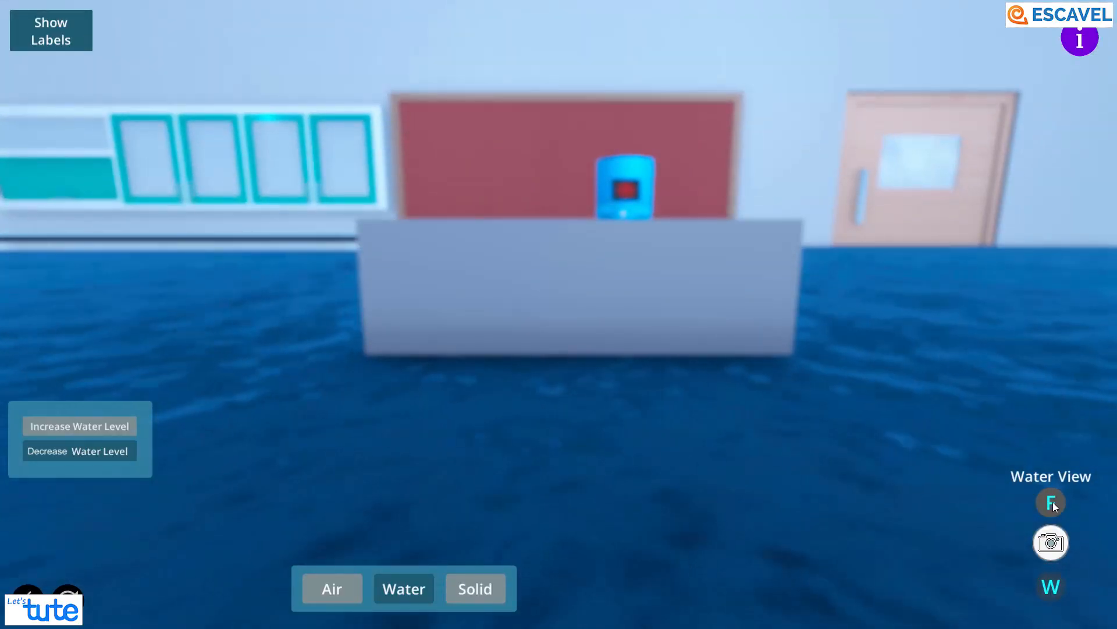
- Inspect the speed chart from front view, then raise the water to submerge the speaker
left_click(1051, 502)
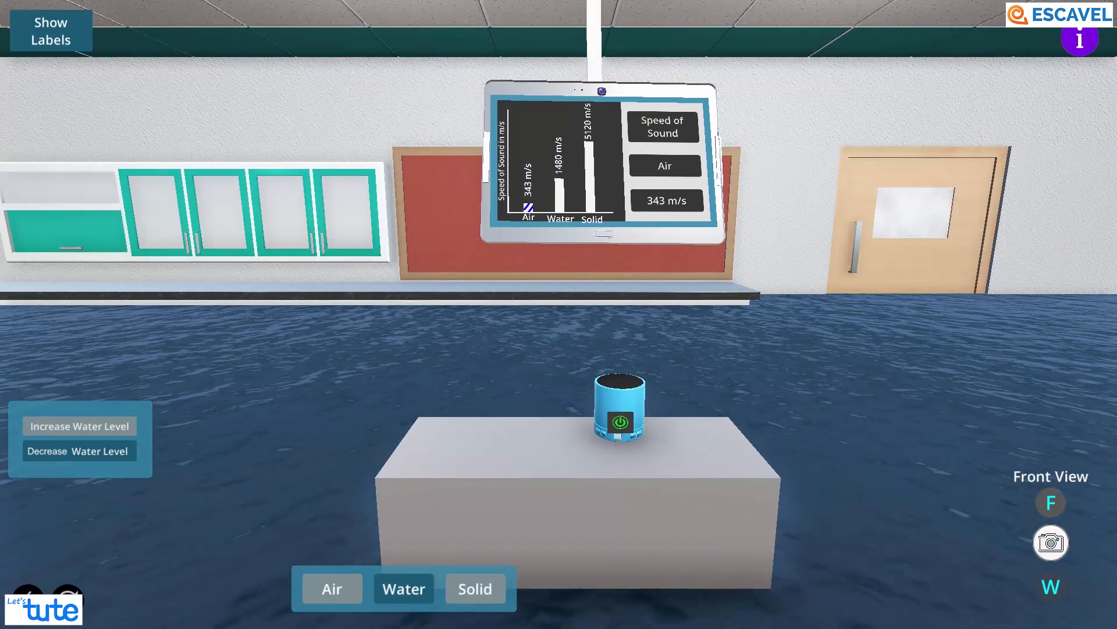
left_click(619, 421)
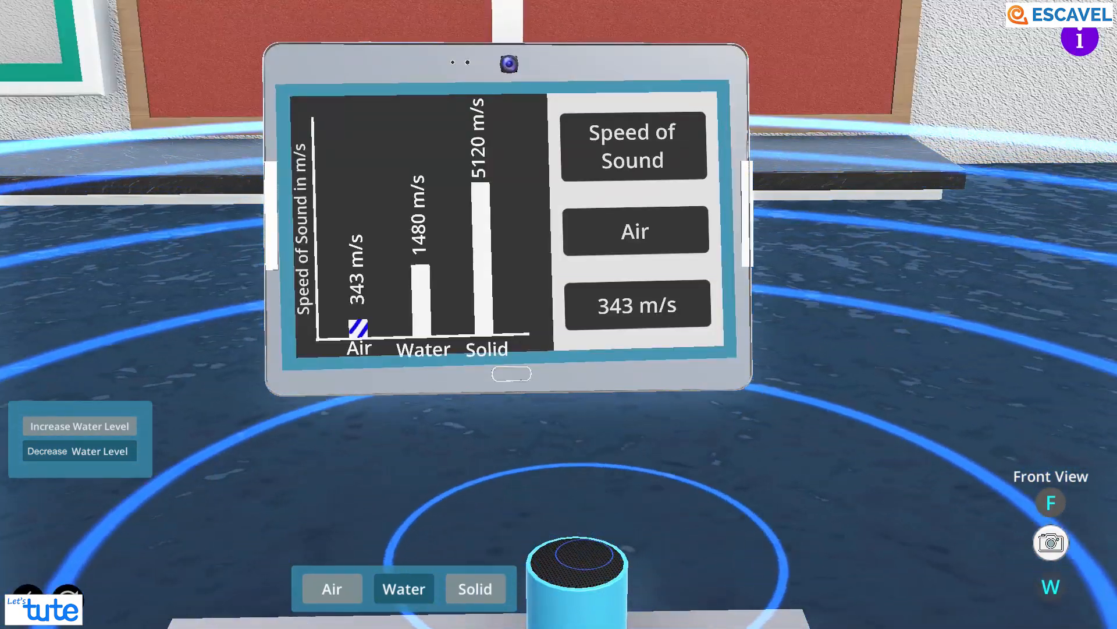
left_click(637, 305)
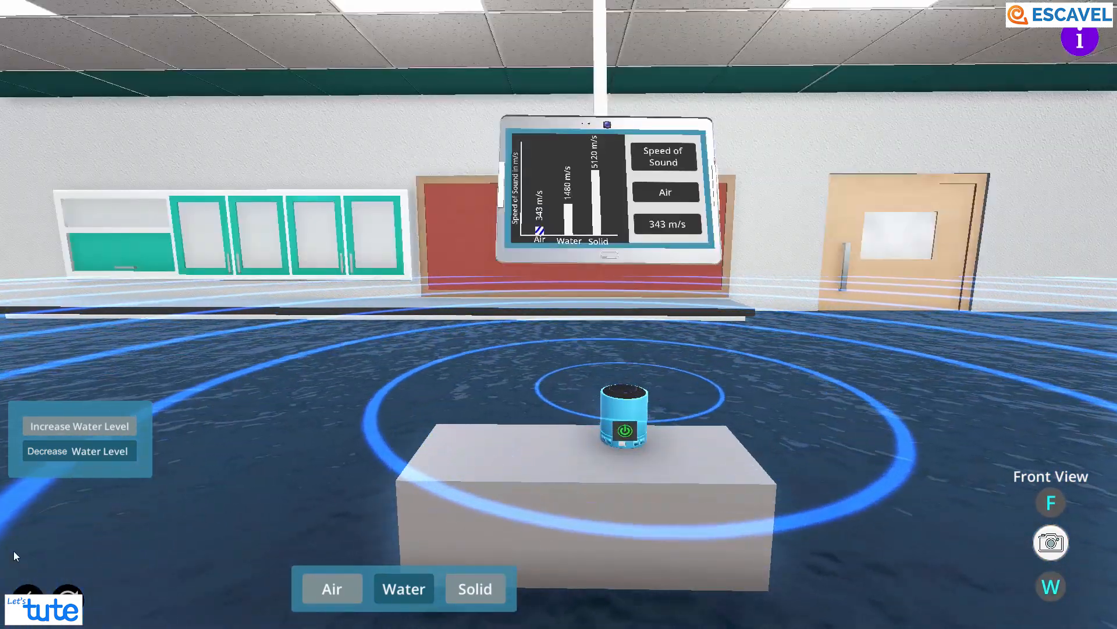
left_click(80, 425)
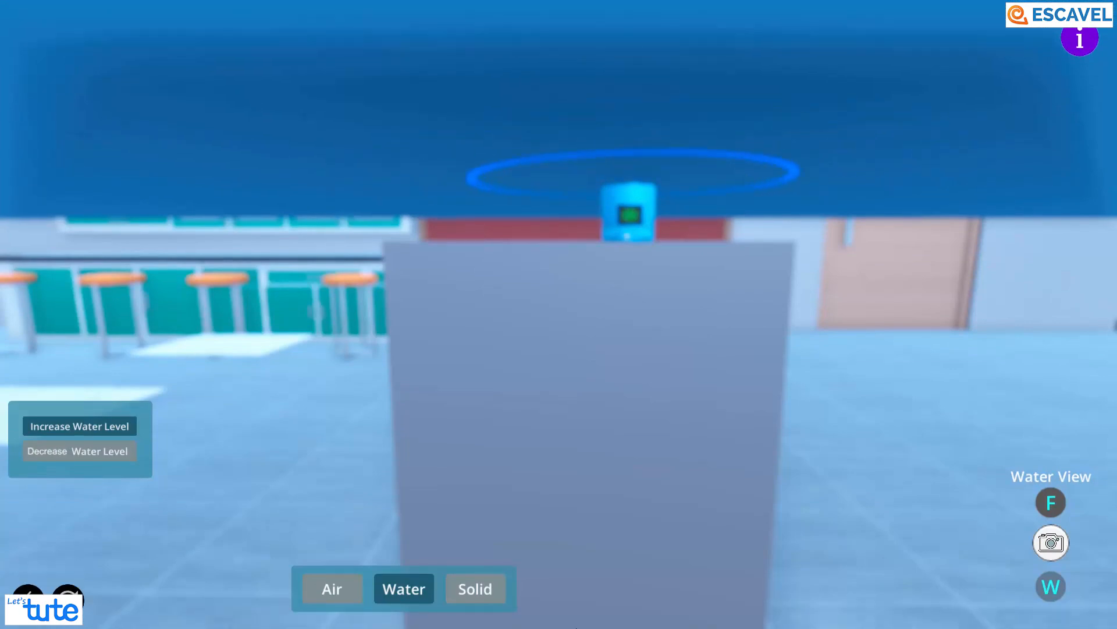
- Load the Solid metal rod setup and toggle the apparatus labels on, then off
left_click(475, 588)
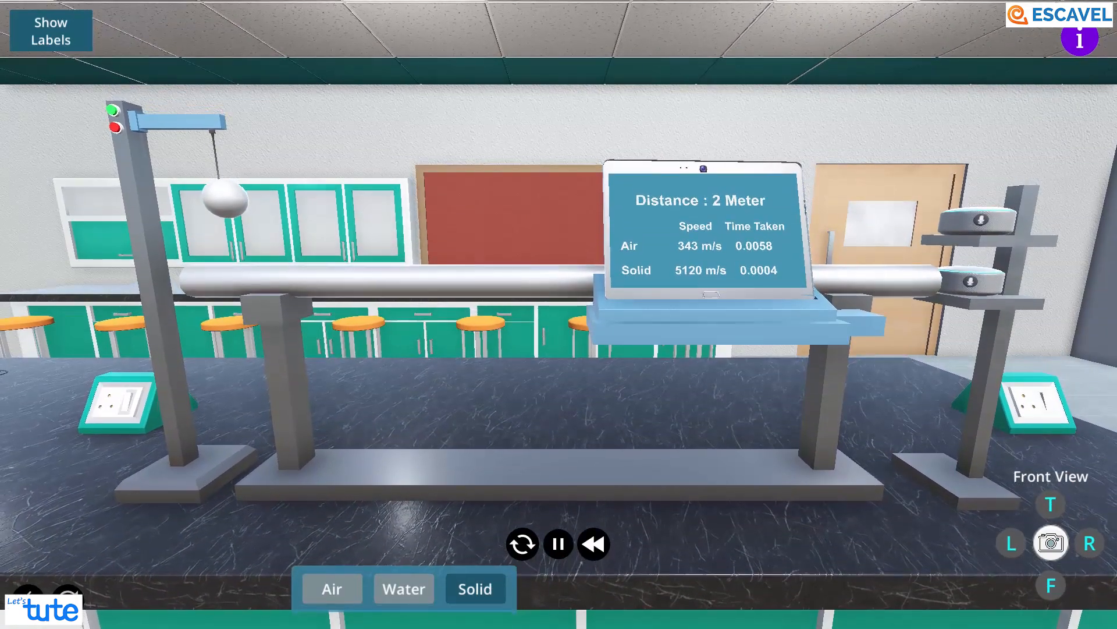
left_click(54, 32)
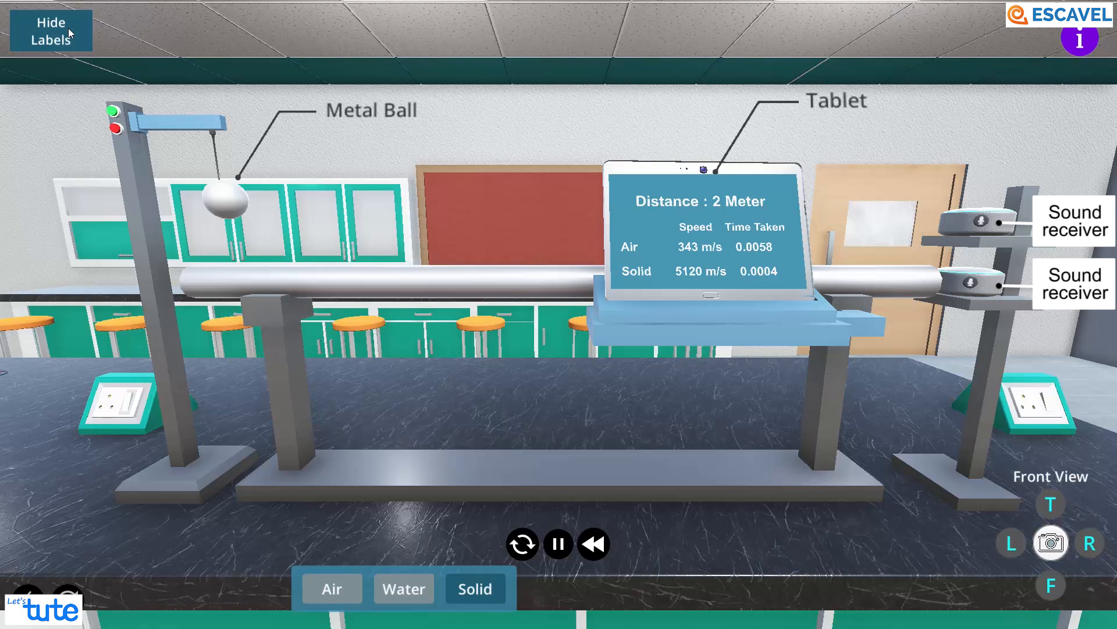
left_click(49, 33)
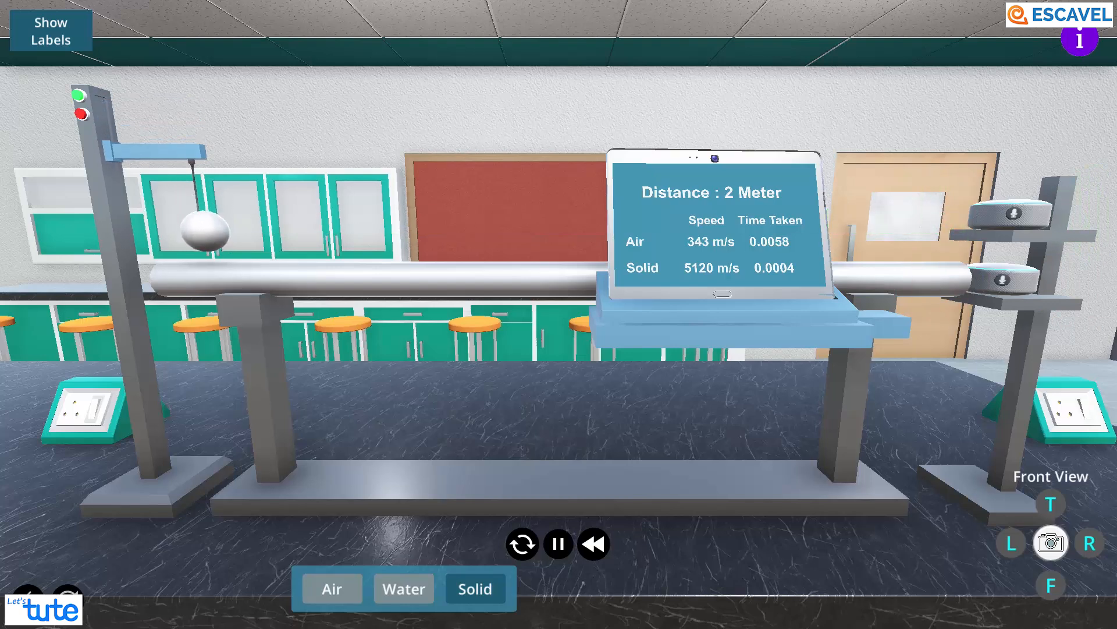
left_click(594, 544)
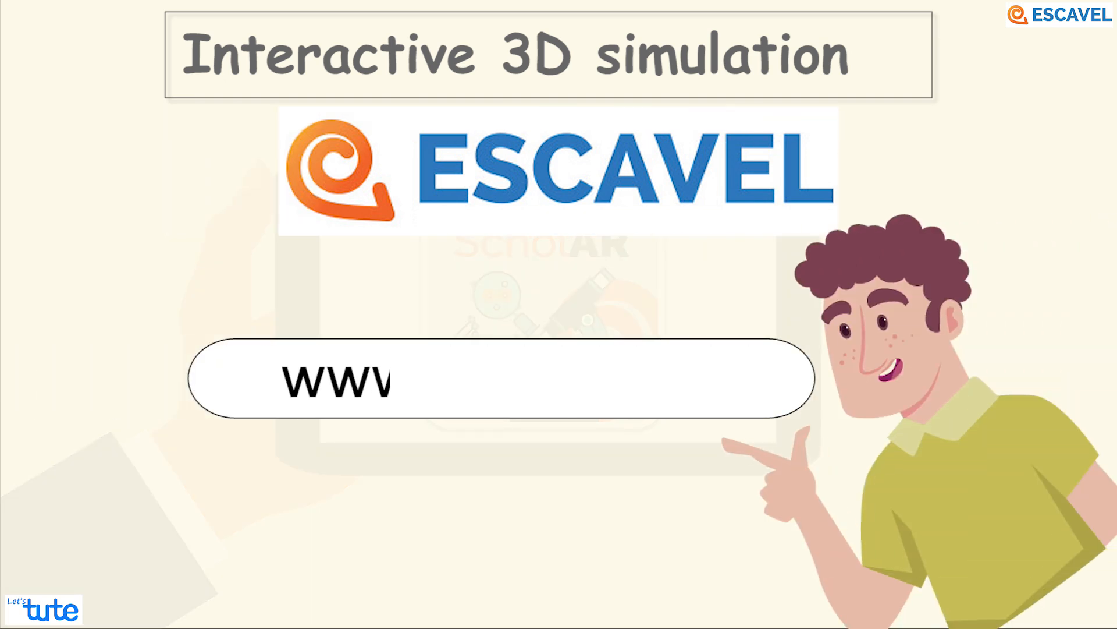
type("www.escavel.in")
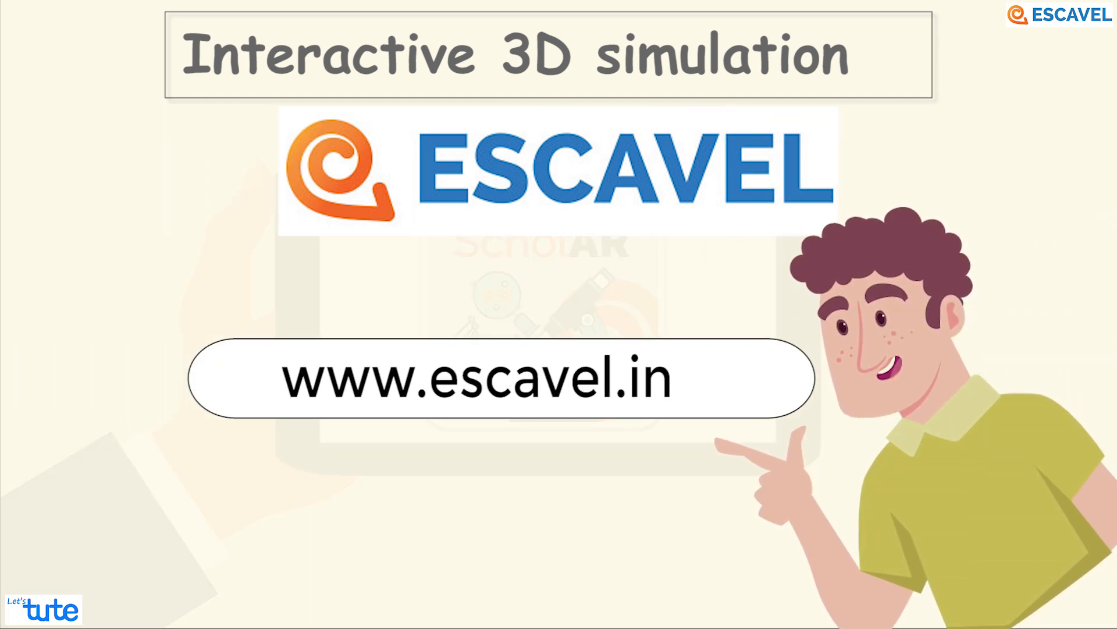